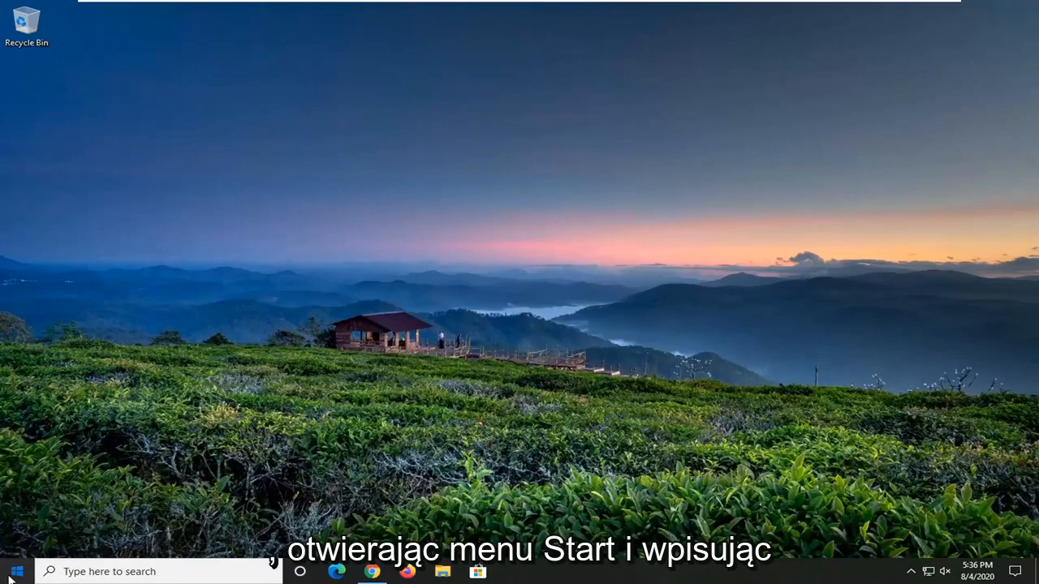
- Search Start for 'group policy' and launch Edit group policy from the results
click(13, 573)
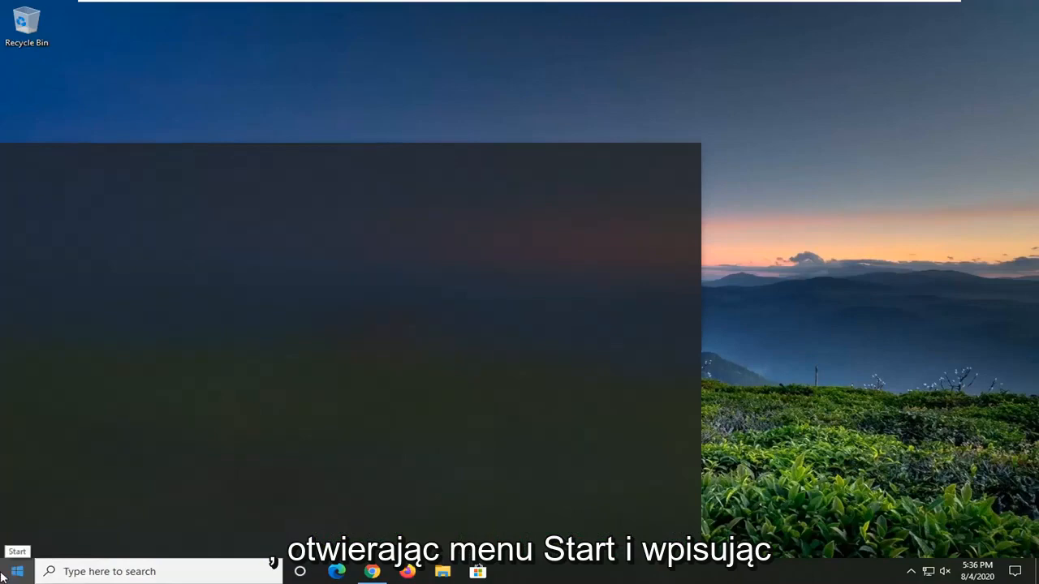
click(15, 572)
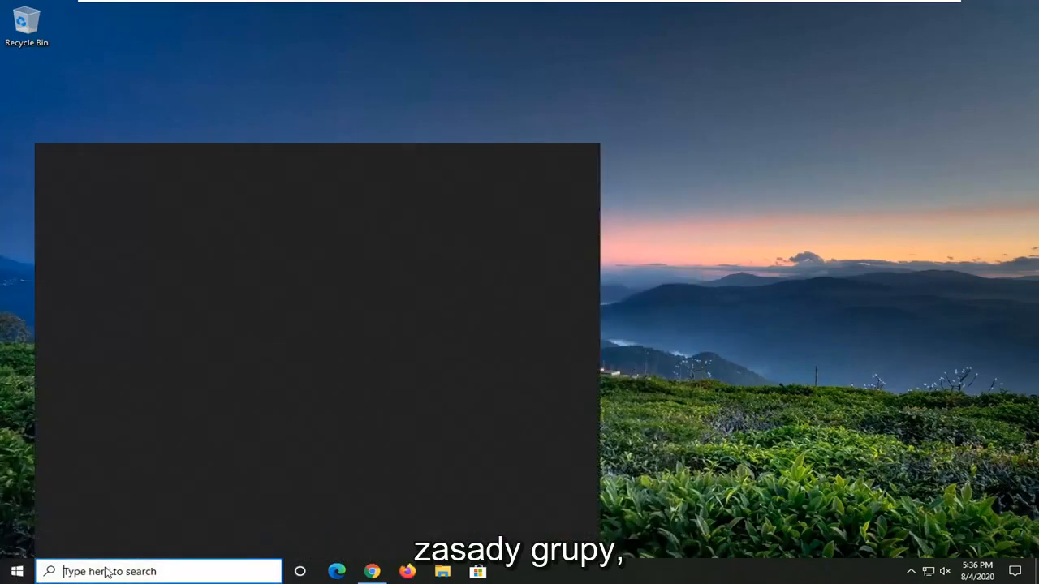
text(group policy)
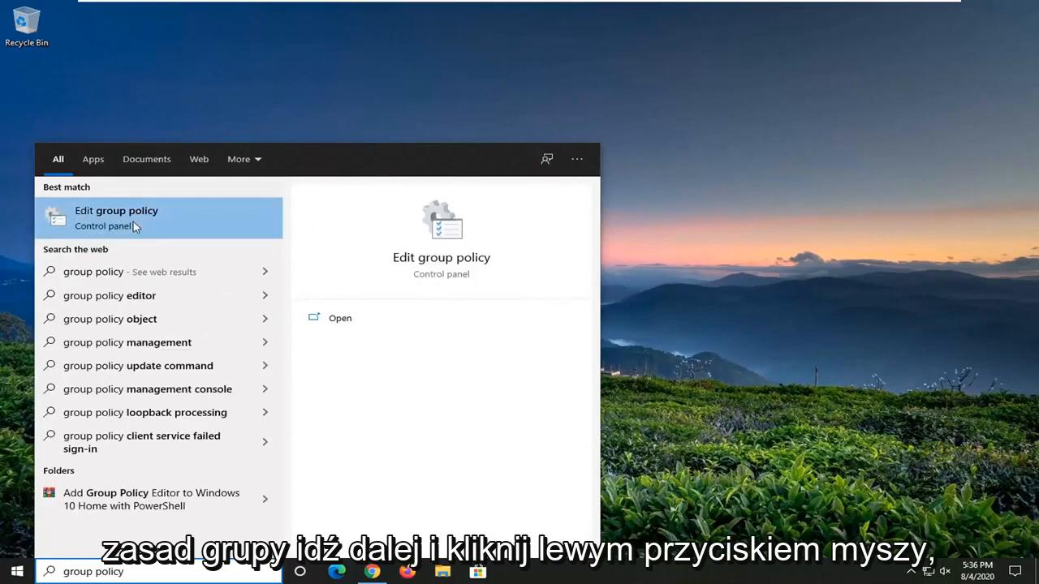
click(117, 211)
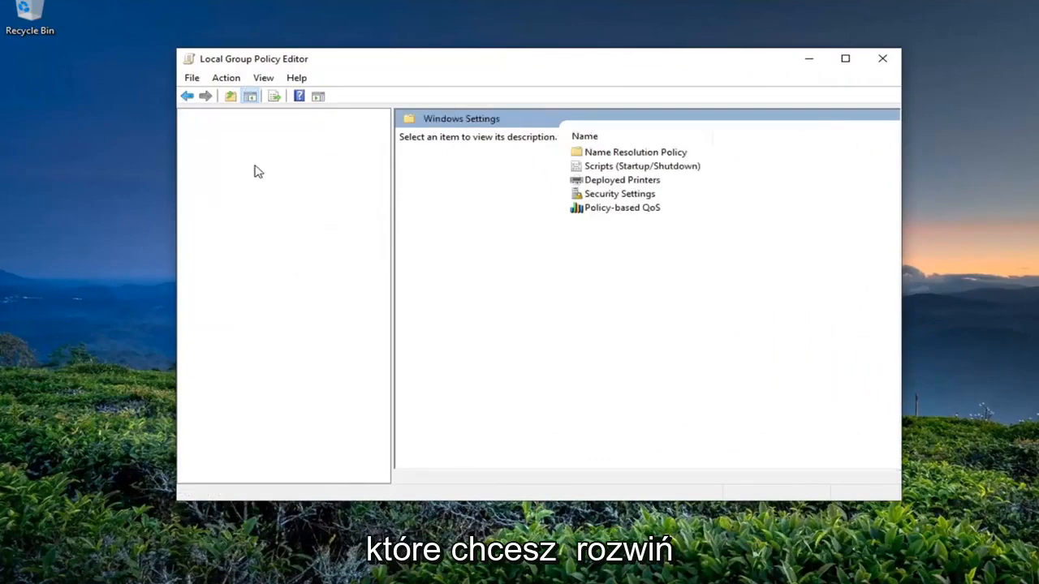
- Expand Computer Configuration's Administrative Templates to reveal Windows Components and Defender entries
click(282, 168)
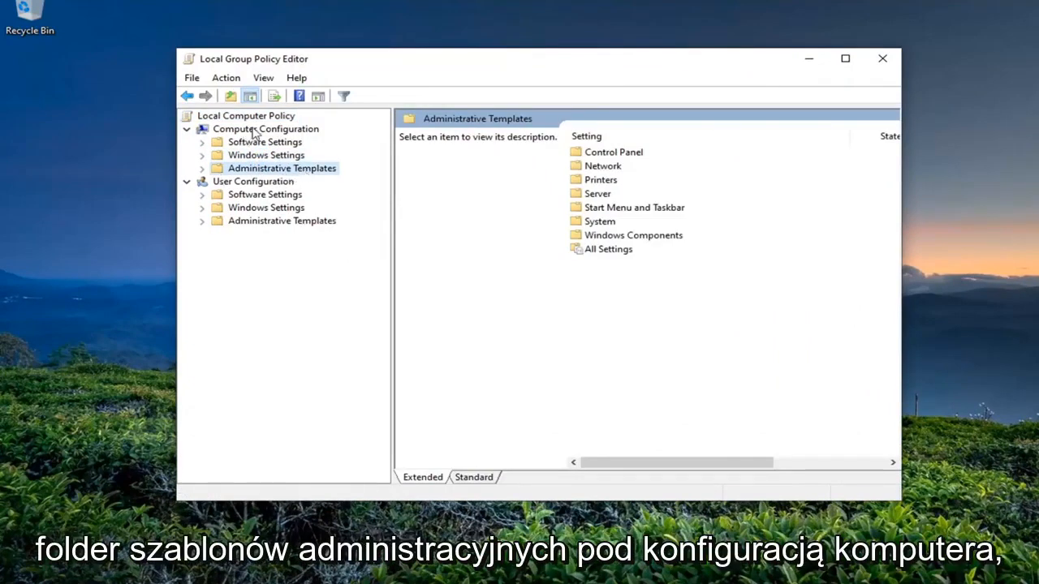
double_click(282, 167)
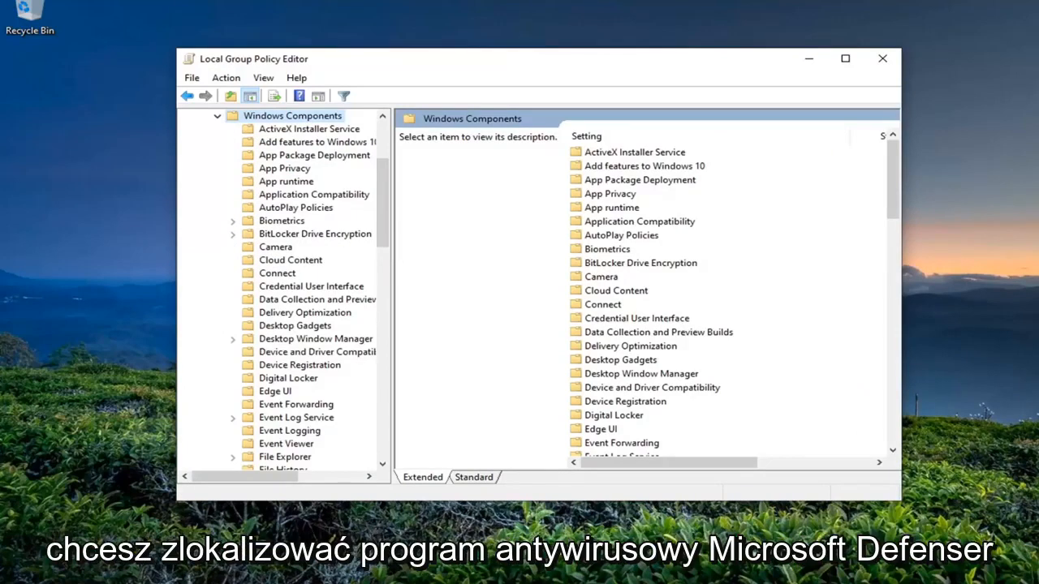
scroll(down, 3)
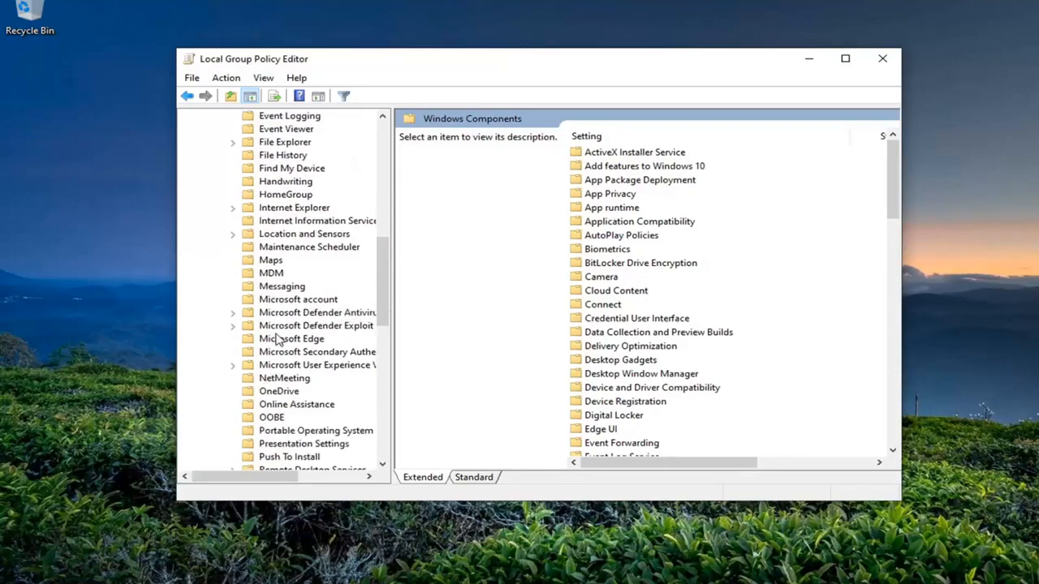
- Select Microsoft Defender Antivirus and show the Turn off Microsoft Defender Antivirus description
click(315, 312)
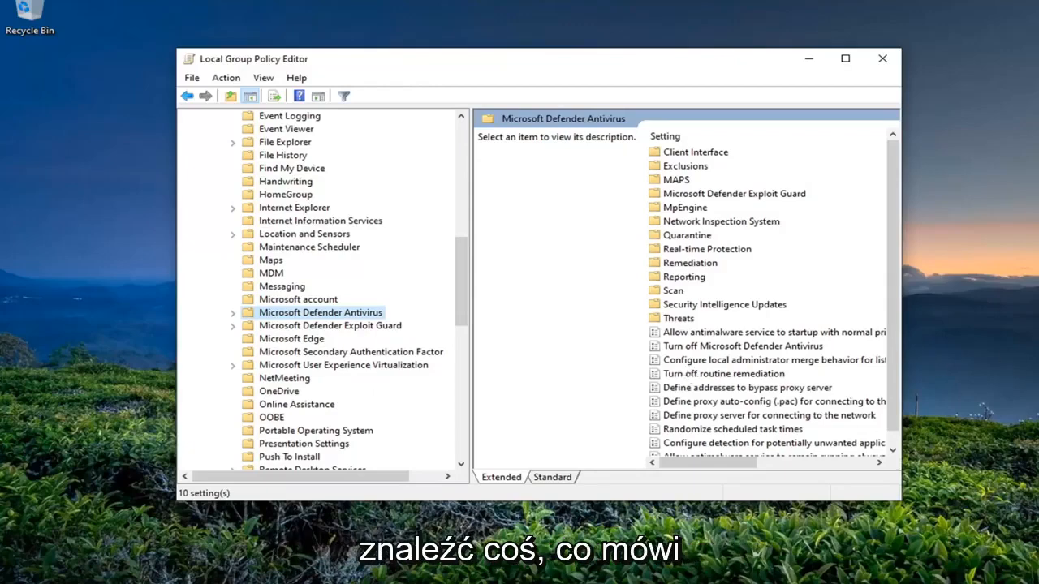
click(744, 346)
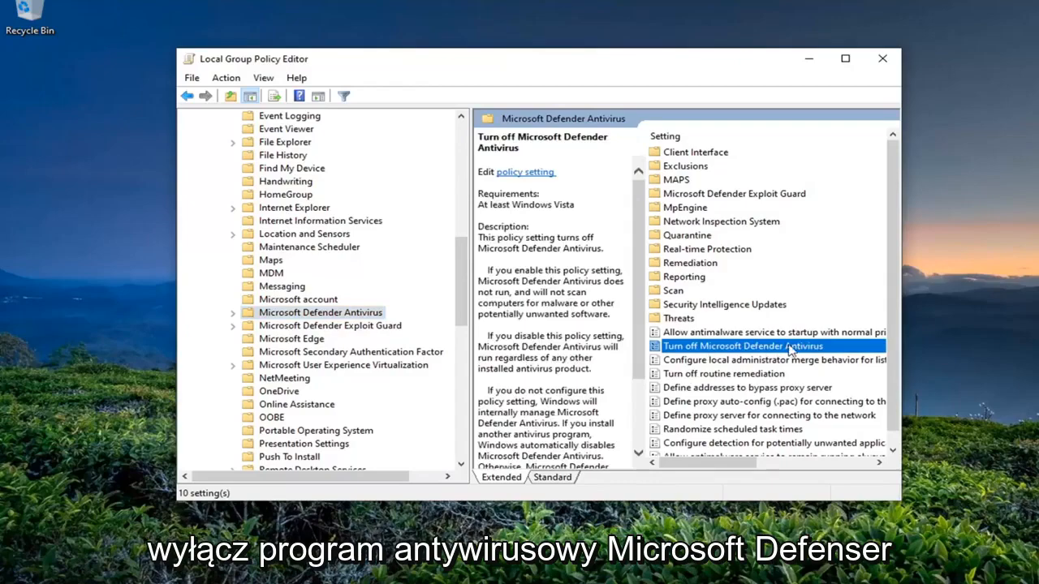
- Set Turn off Microsoft Defender Antivirus to Disabled and confirm with OK
double_click(756, 346)
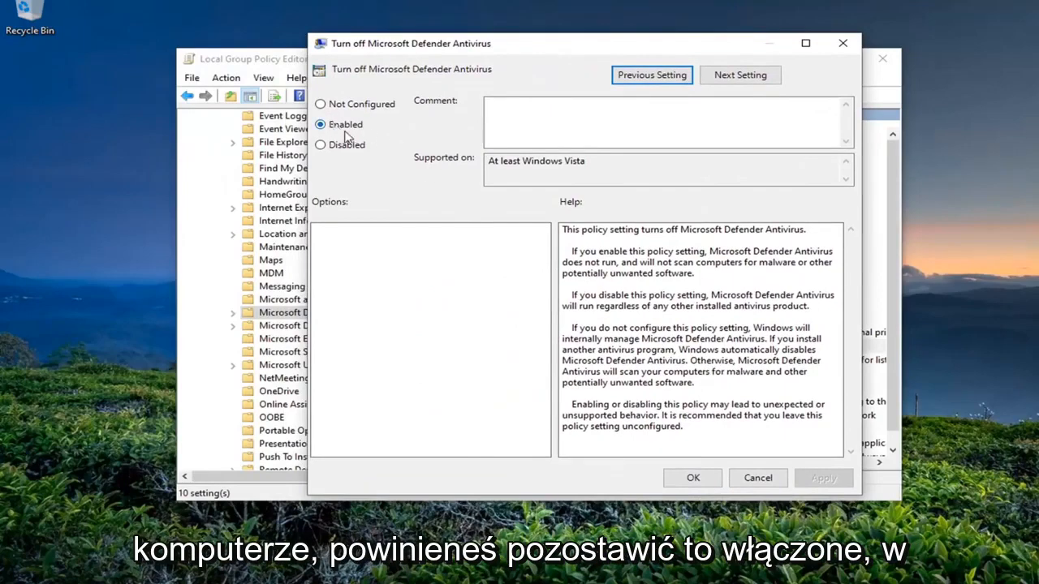
click(322, 145)
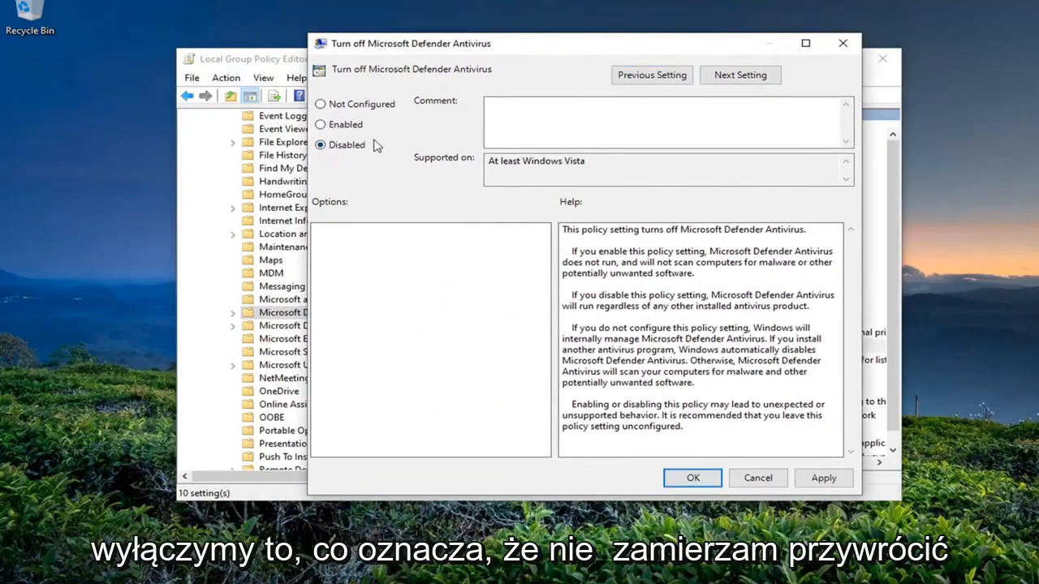
mouse_move(406, 90)
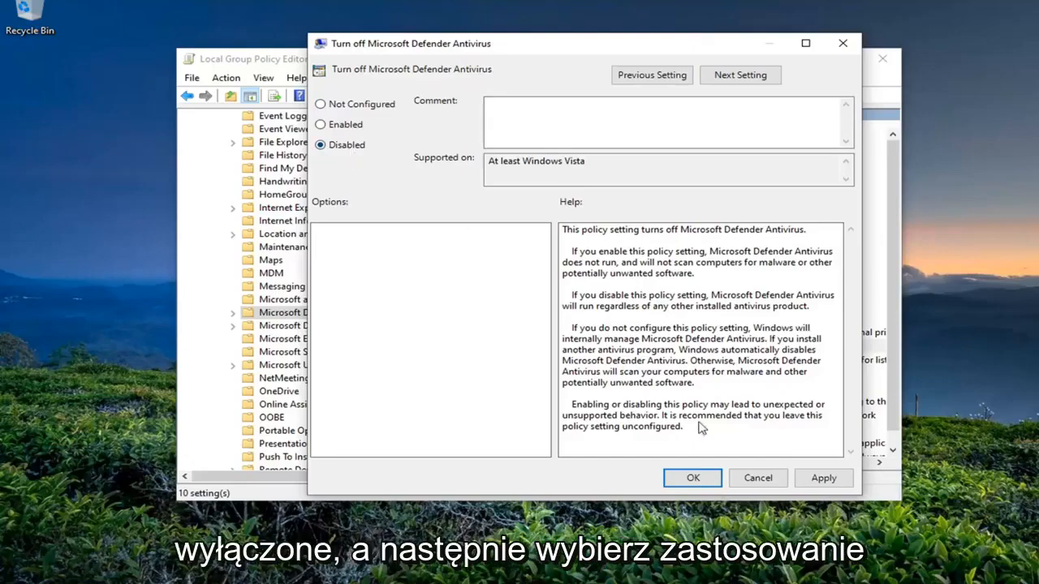
click(692, 477)
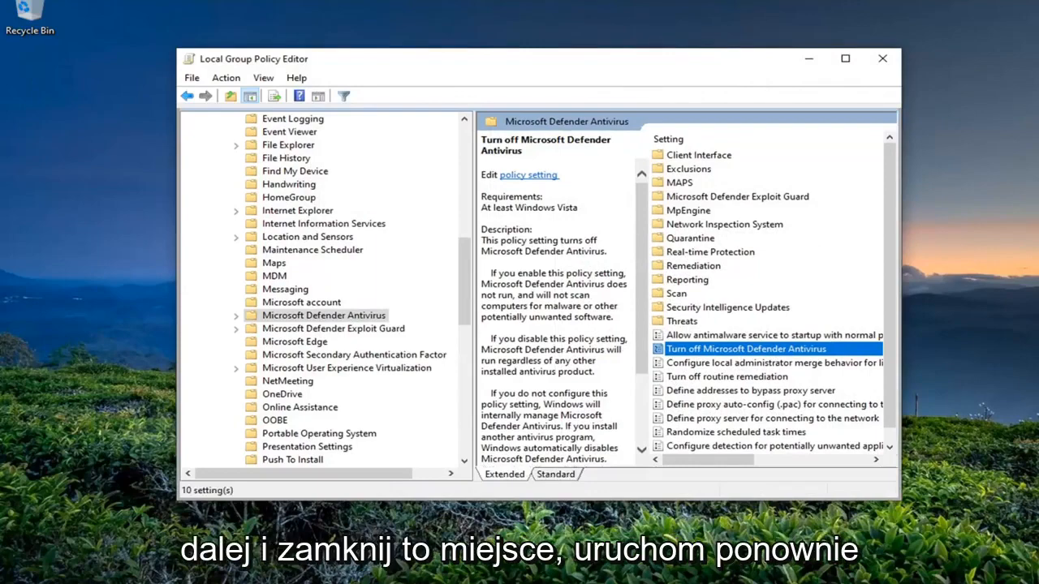
mouse_move(880, 59)
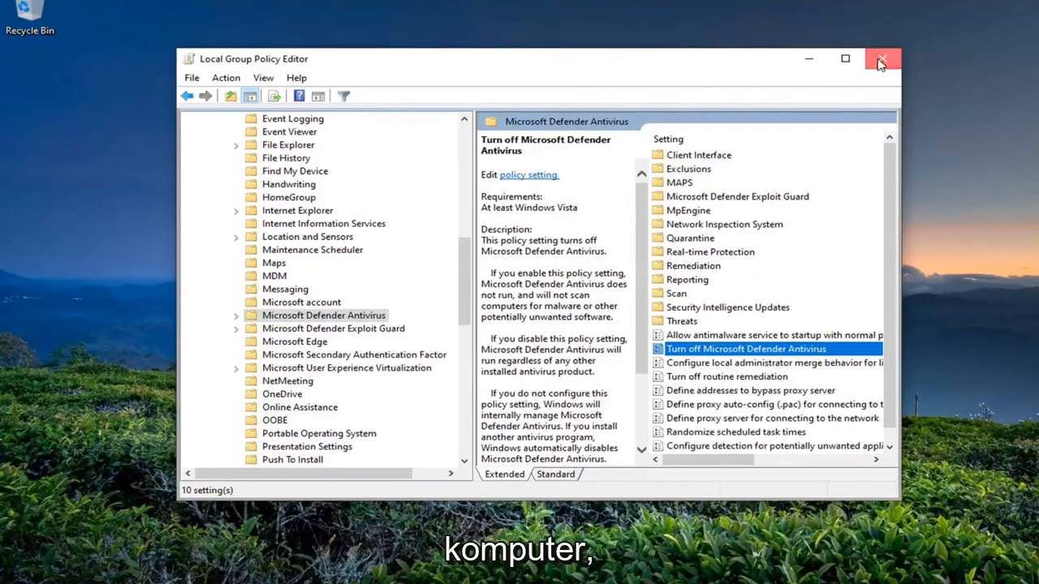
- Close the Local Group Policy Editor, returning to the desktop
click(879, 58)
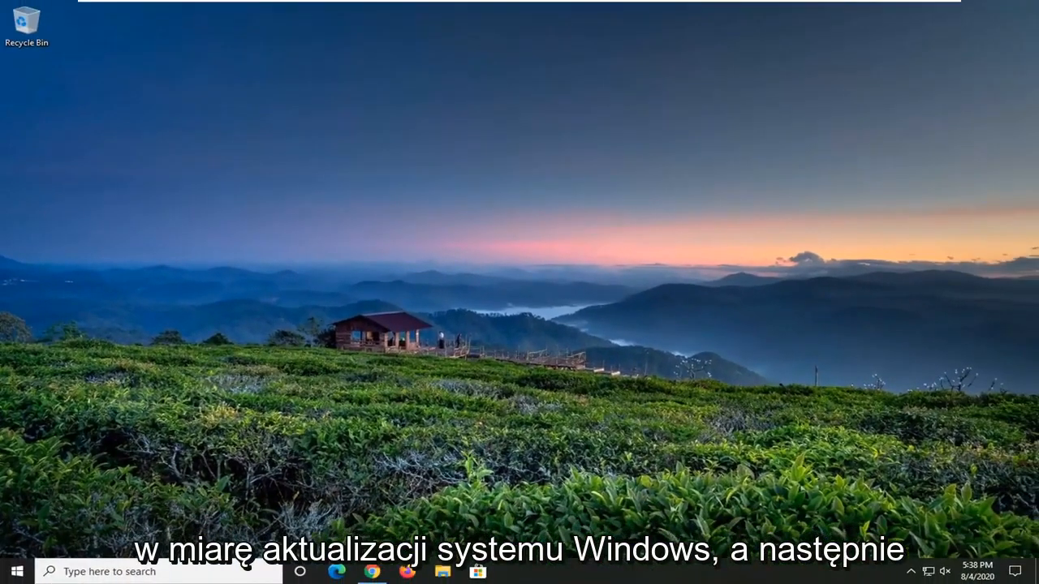